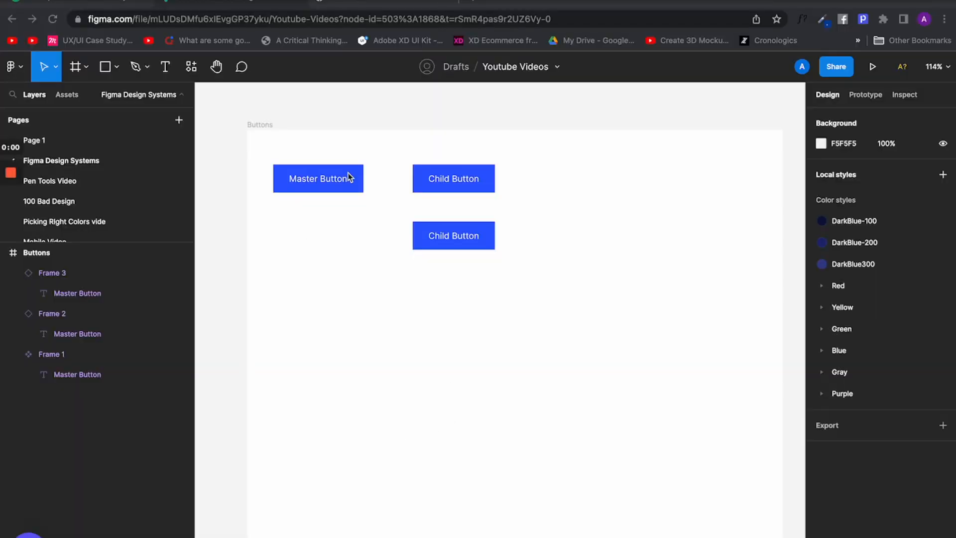
Step: Select the Master Button frame and switch to the Ant Design kit's Button page
click(318, 178)
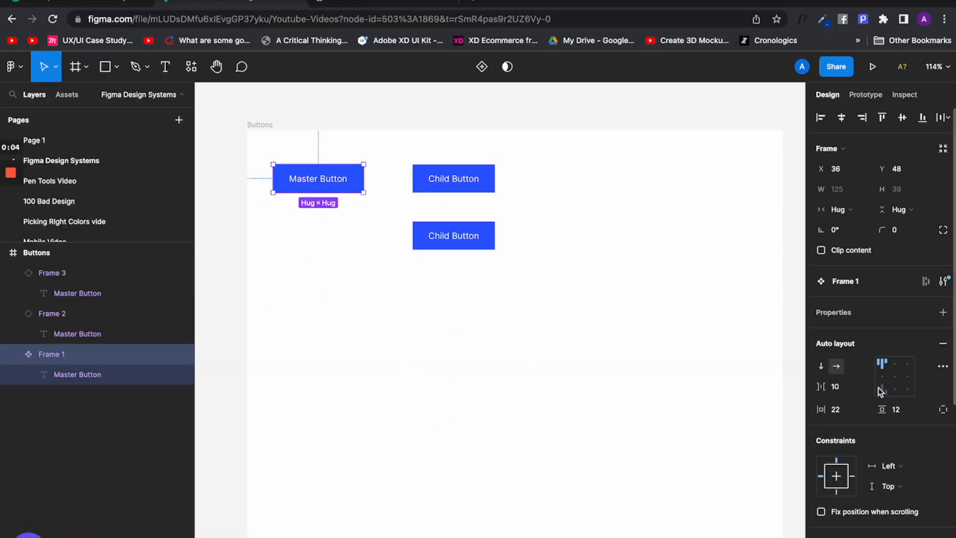
click(822, 368)
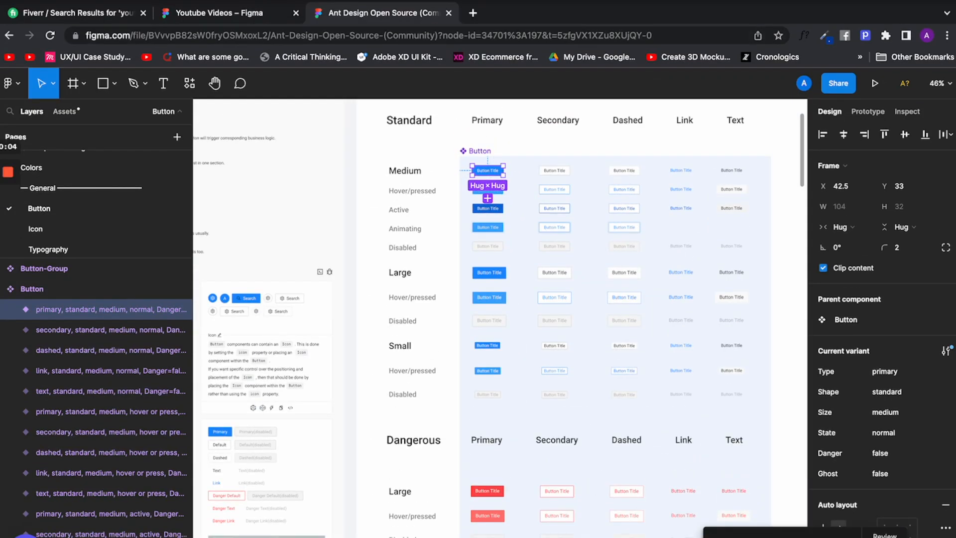
Step: Switch to the Chakra UI Figma Kit tab showing the Theme page's Colors frame
click(213, 13)
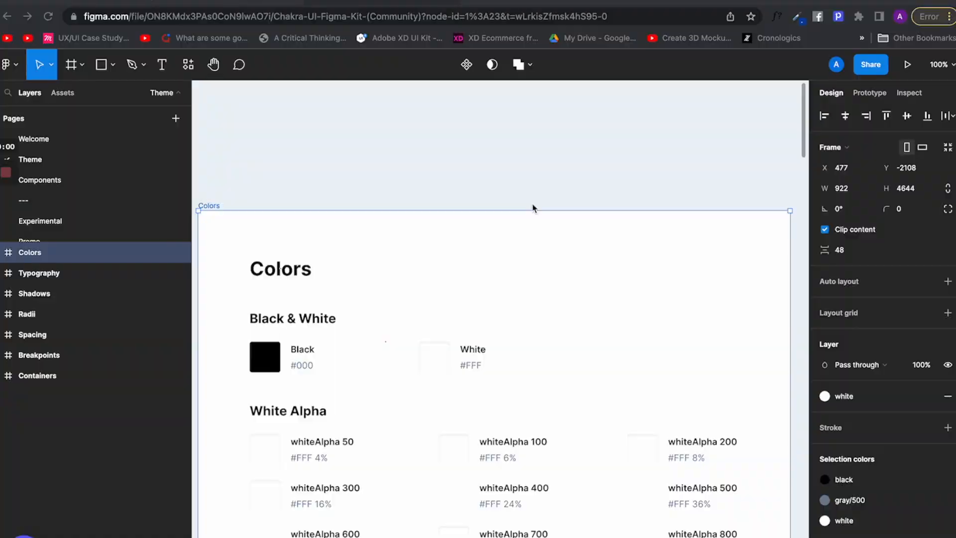
Step: Scroll down the Colors frame from Black & White through the Blue and Cyan ramps
scroll(down, 3)
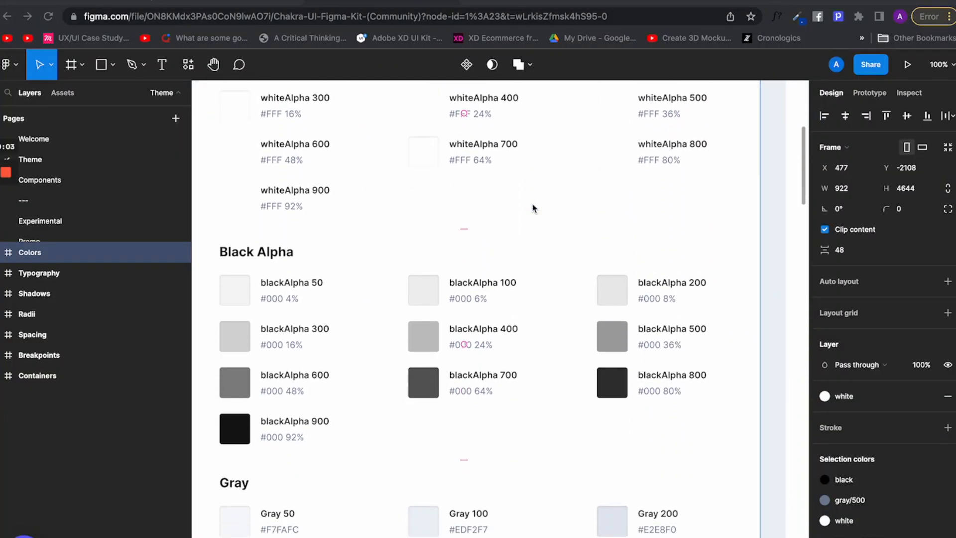
scroll(down, 3)
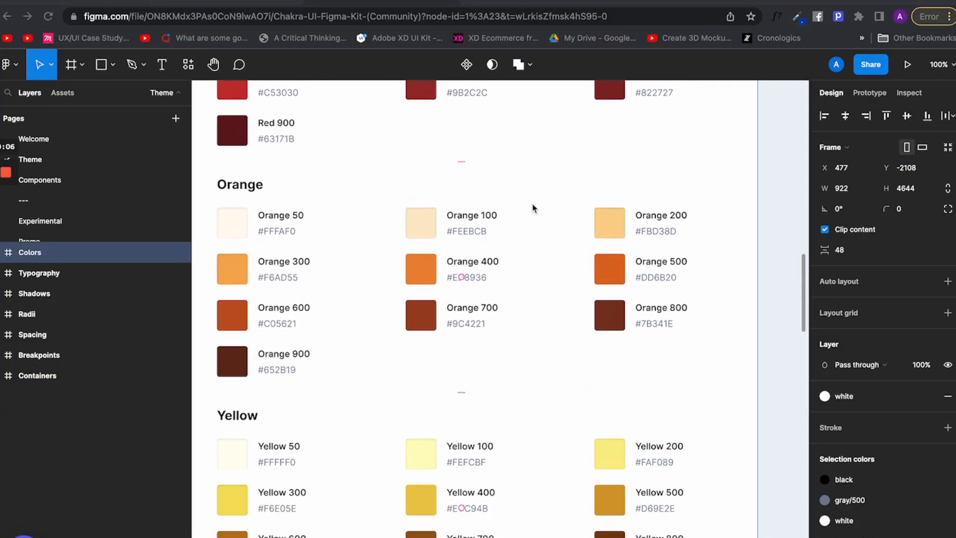
scroll(down, 3)
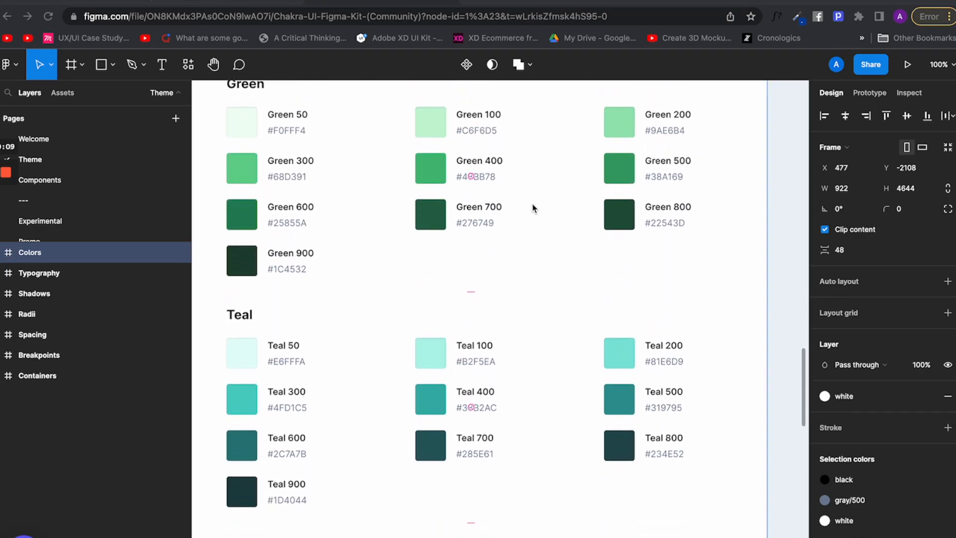
scroll(down, 3)
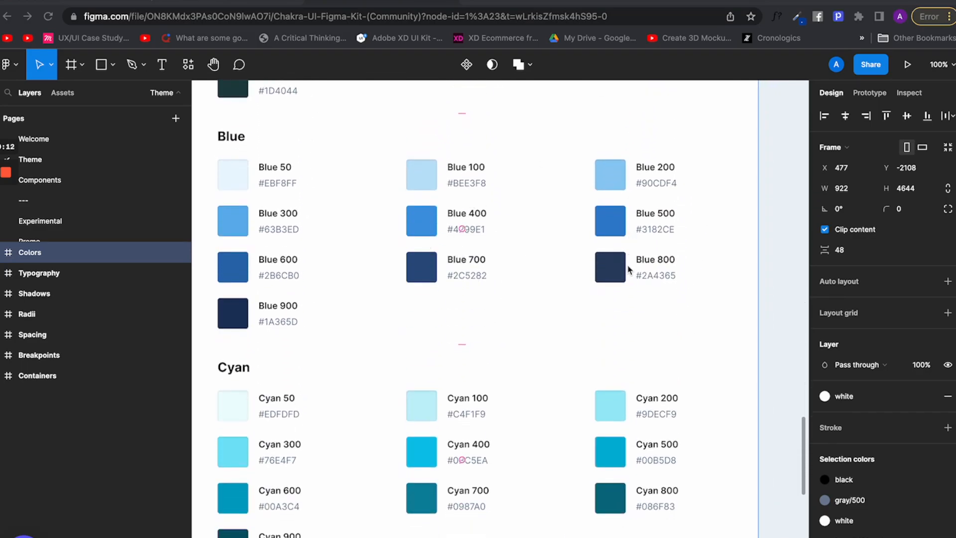
scroll(down, 3)
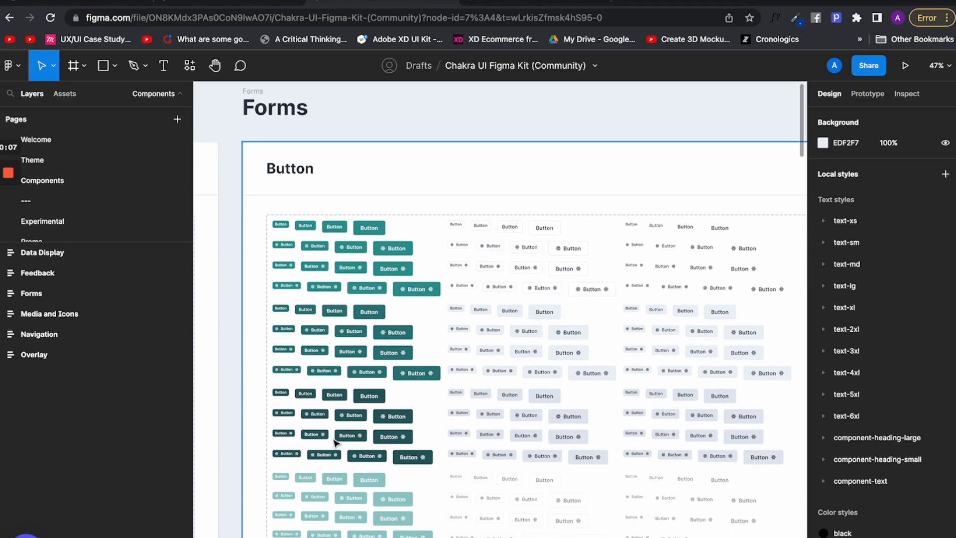
mouse_move(562, 315)
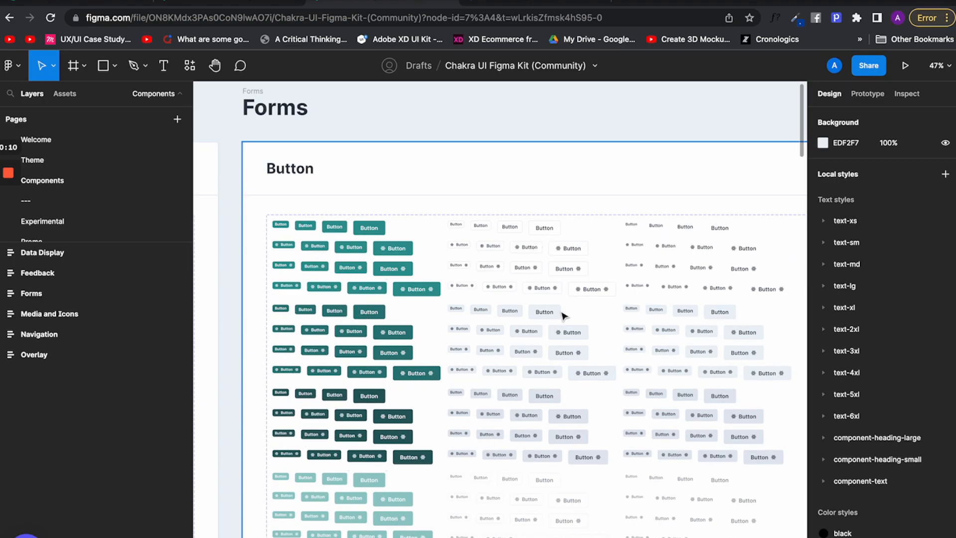
mouse_move(616, 288)
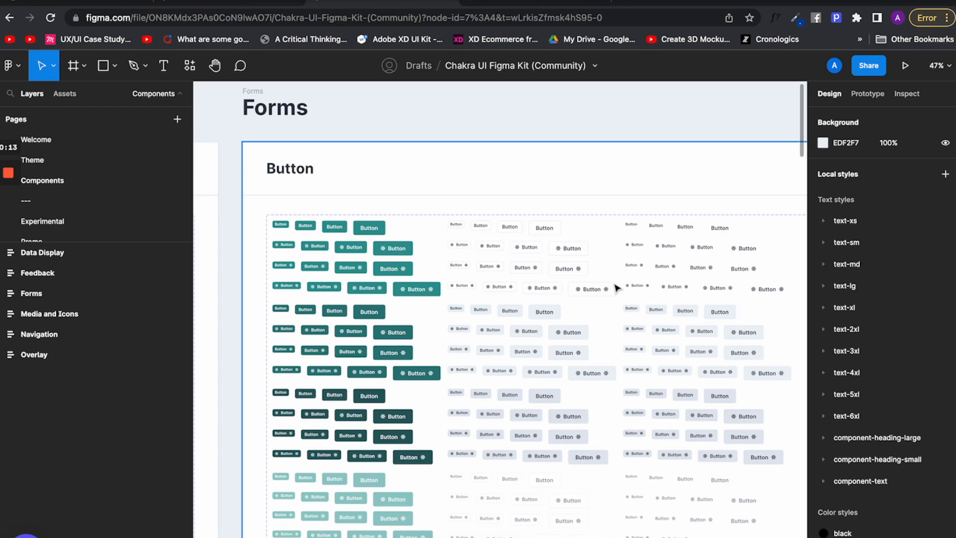
mouse_move(563, 491)
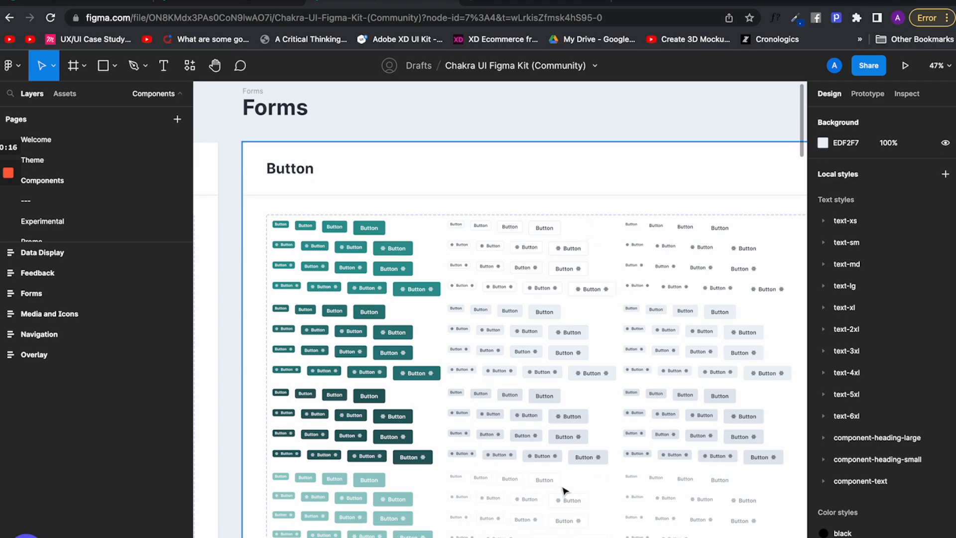
mouse_move(469, 392)
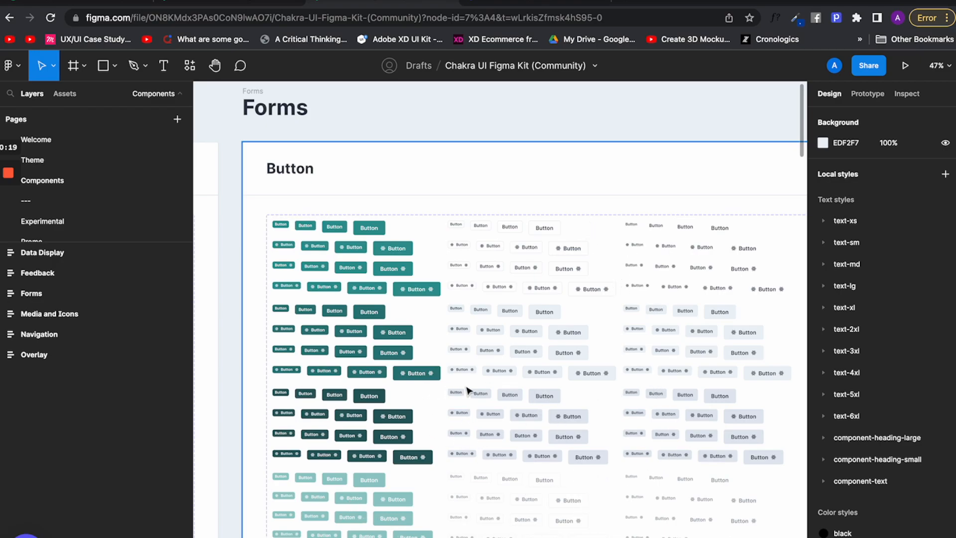
Step: Zoom in on the Forms Button grid, then back out to reveal the Form Control variants
click(937, 65)
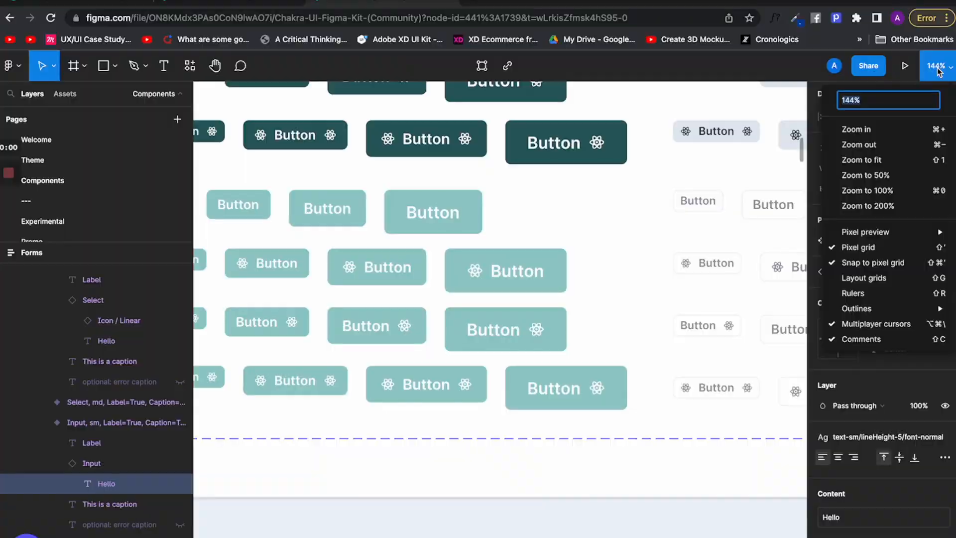
click(867, 190)
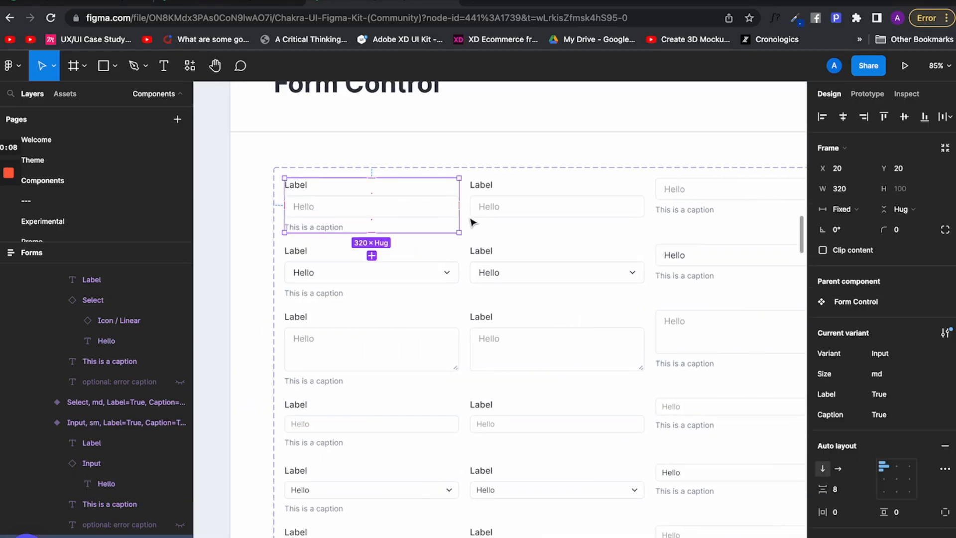
Step: Inspect the Form Control input variant without a caption and scroll past it
click(543, 195)
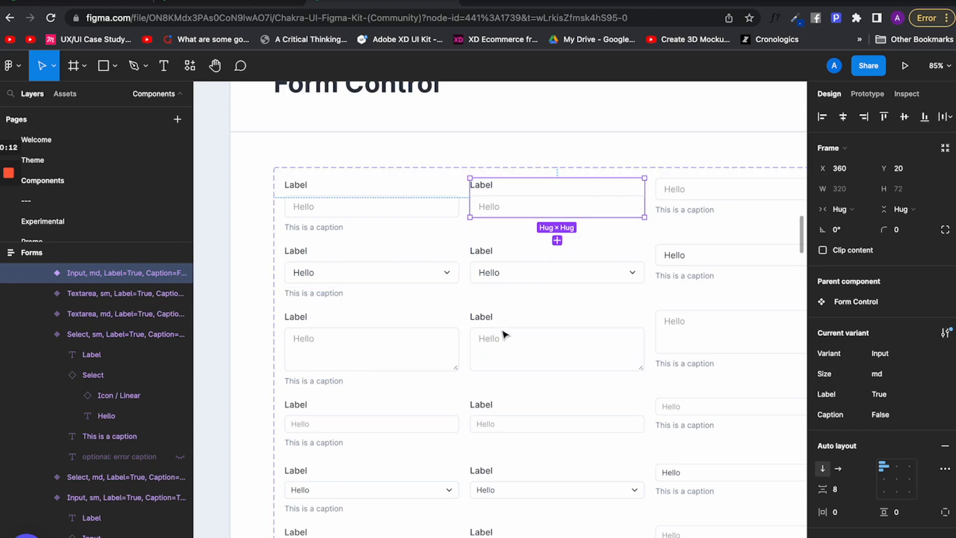
scroll(down, 3)
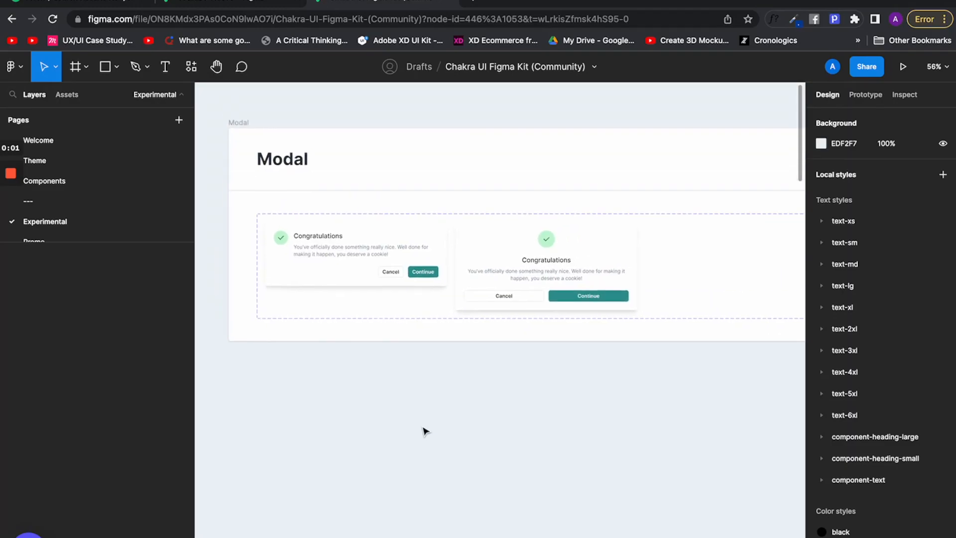
Step: Select the Default modal component and its Cancel button layer
click(353, 266)
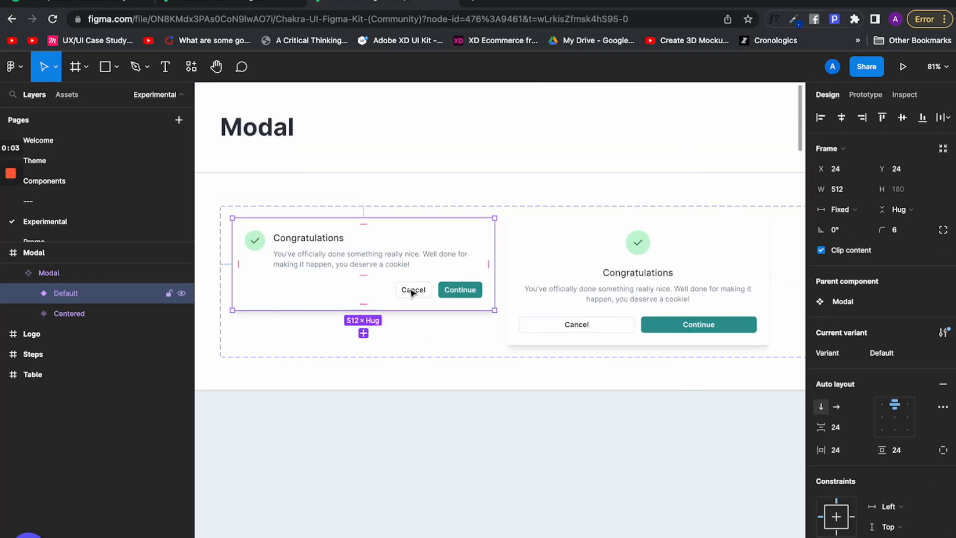
click(459, 288)
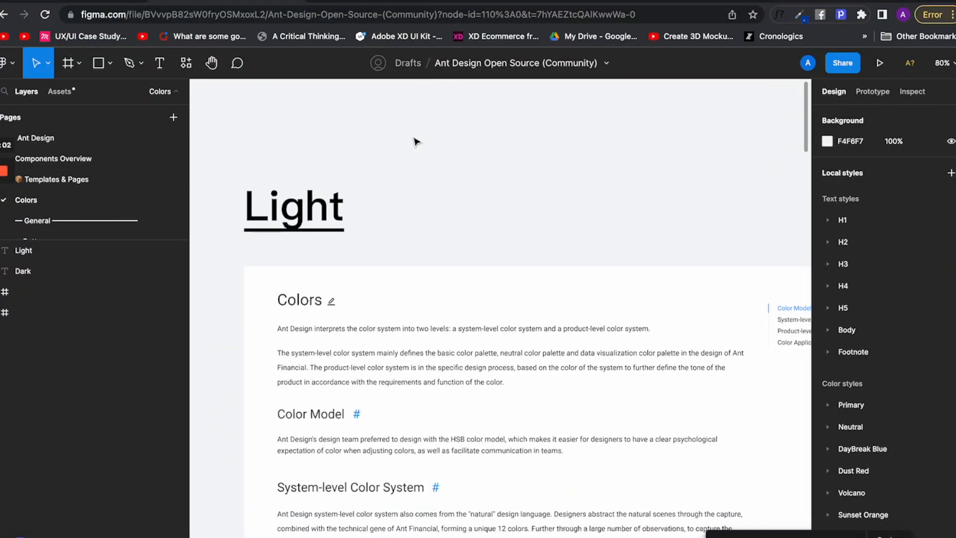
Step: Scroll down the Light colors frame from Dust Red to Daybreak Blue
scroll(down, 3)
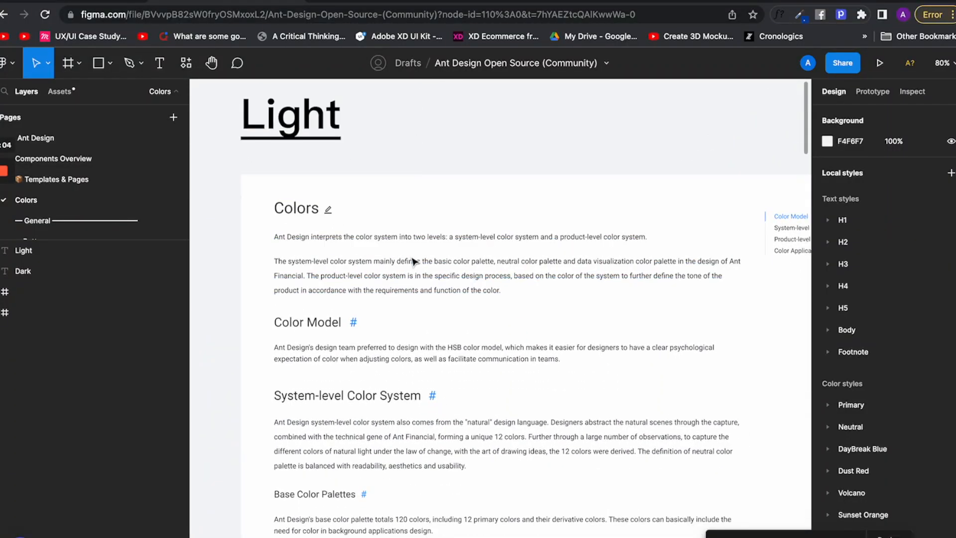
scroll(down, 3)
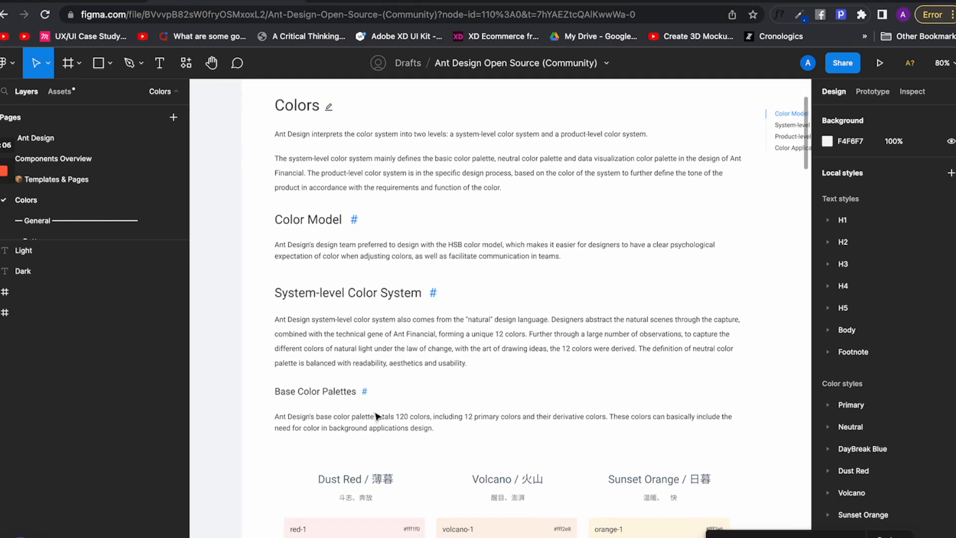
scroll(down, 3)
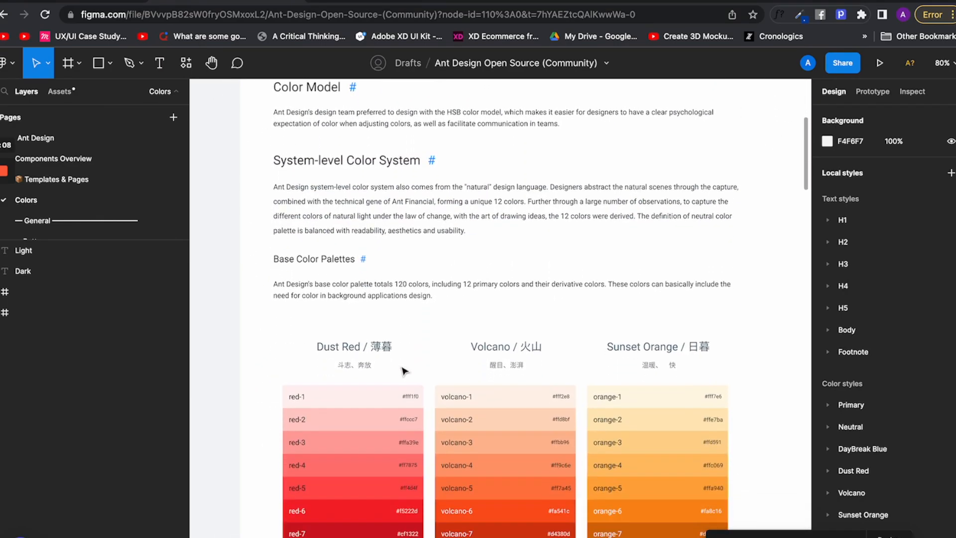
scroll(down, 3)
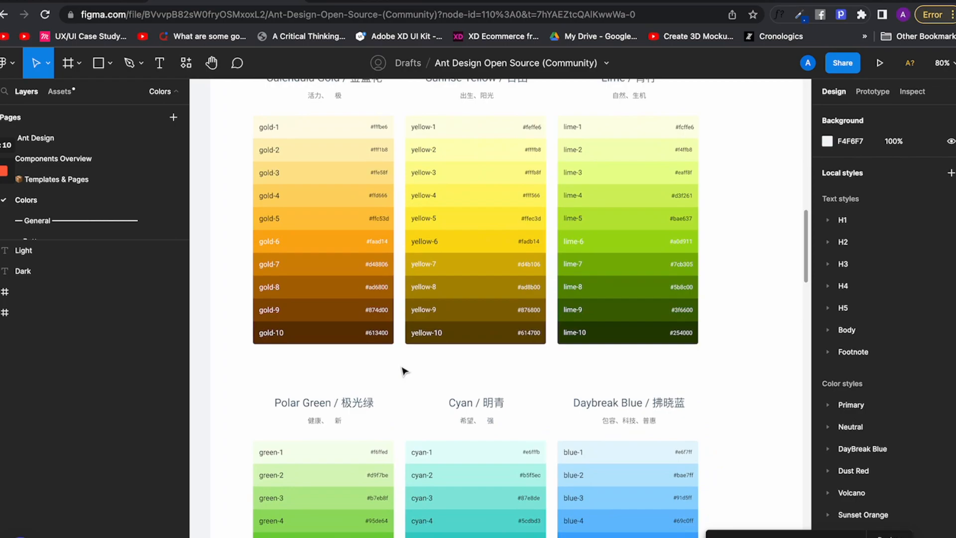
scroll(down, 3)
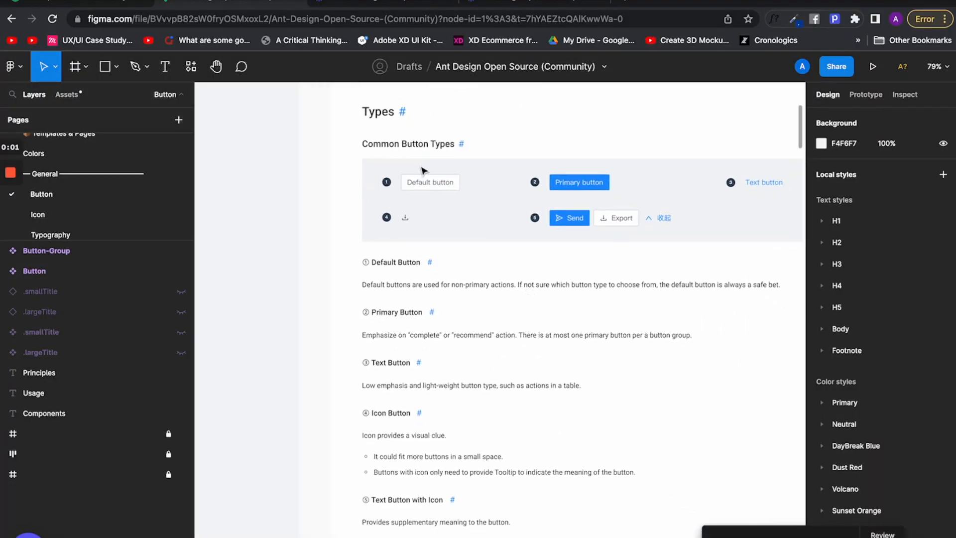
mouse_move(393, 335)
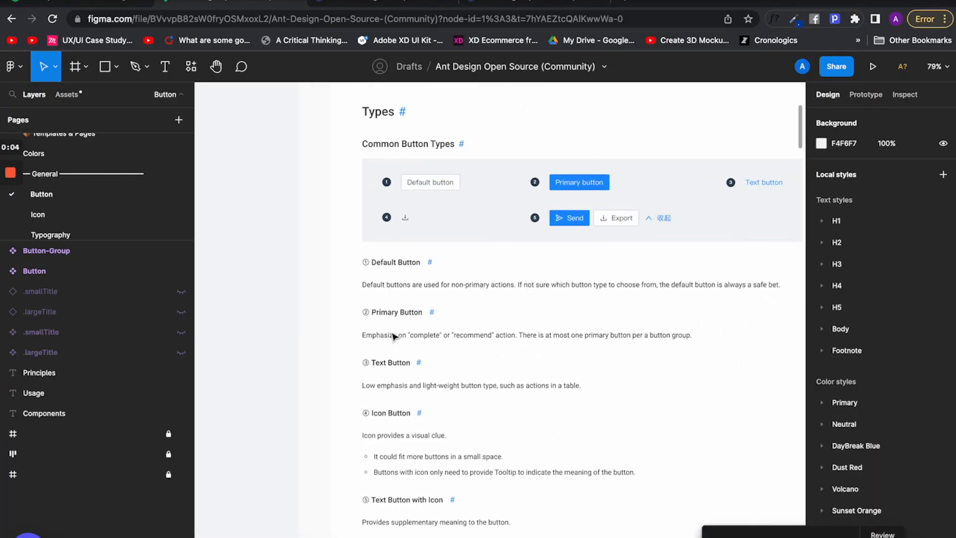
mouse_move(412, 465)
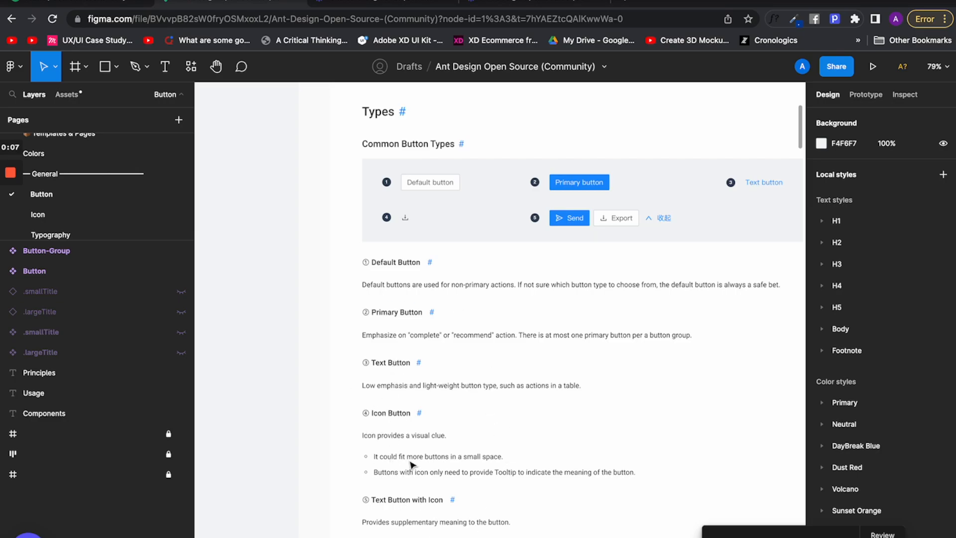
Step: Scroll down through the Ant Design Button page's Types guidelines
scroll(down, 3)
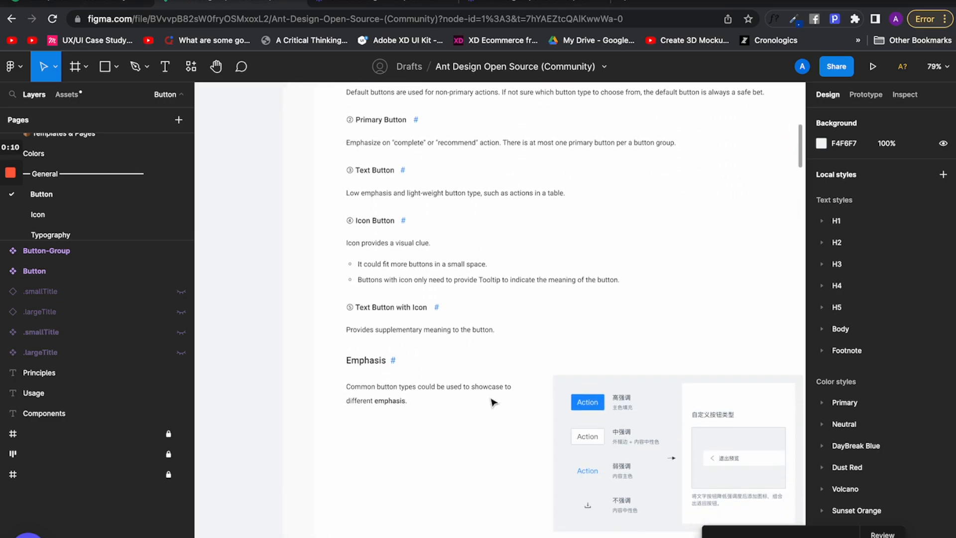
scroll(down, 3)
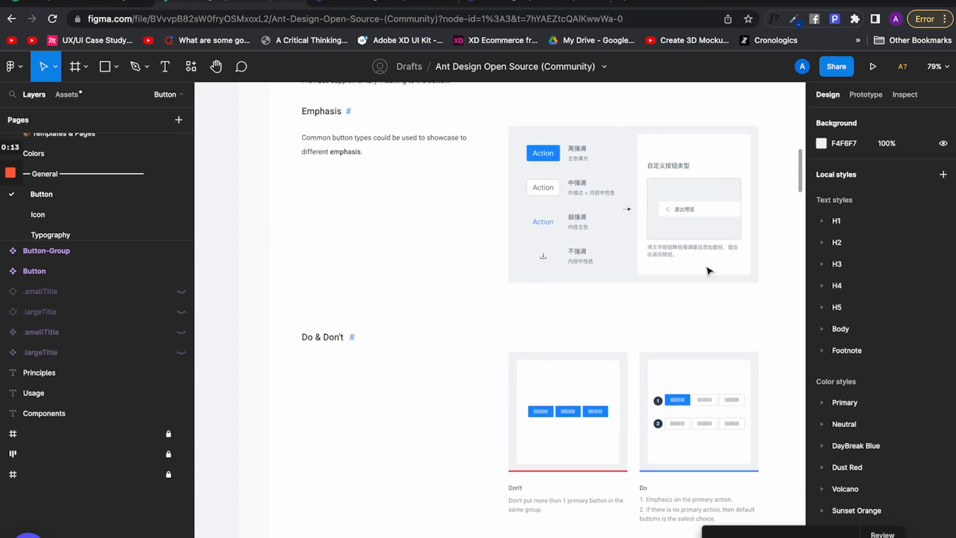
scroll(down, 3)
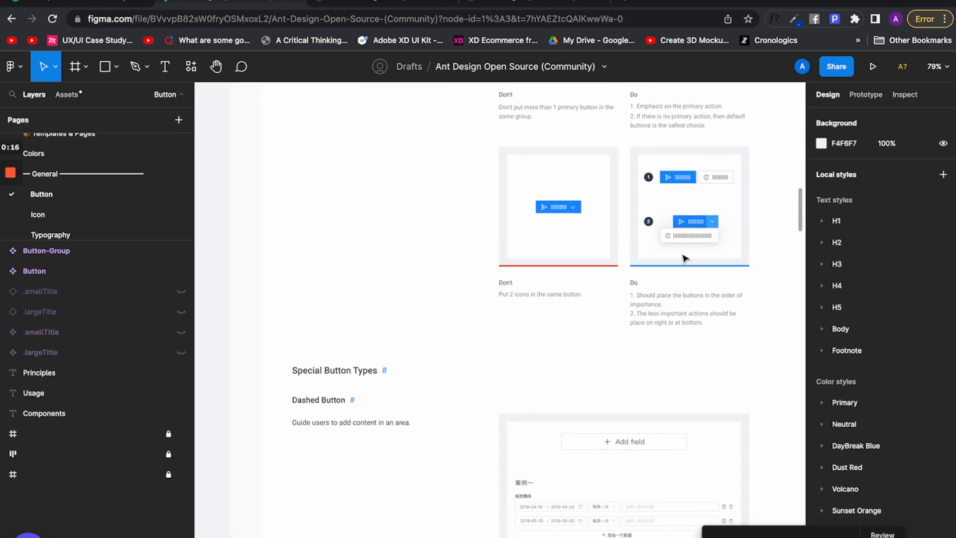
scroll(down, 3)
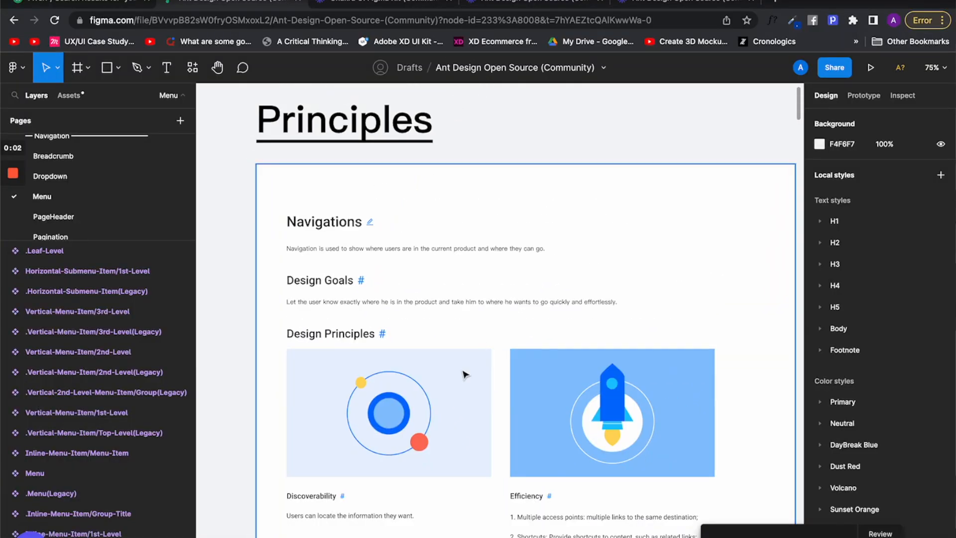
Step: Scroll the Principles board past Classification, Global navigation, Side, Top and Pop-up Menus to Utilities
scroll(down, 3)
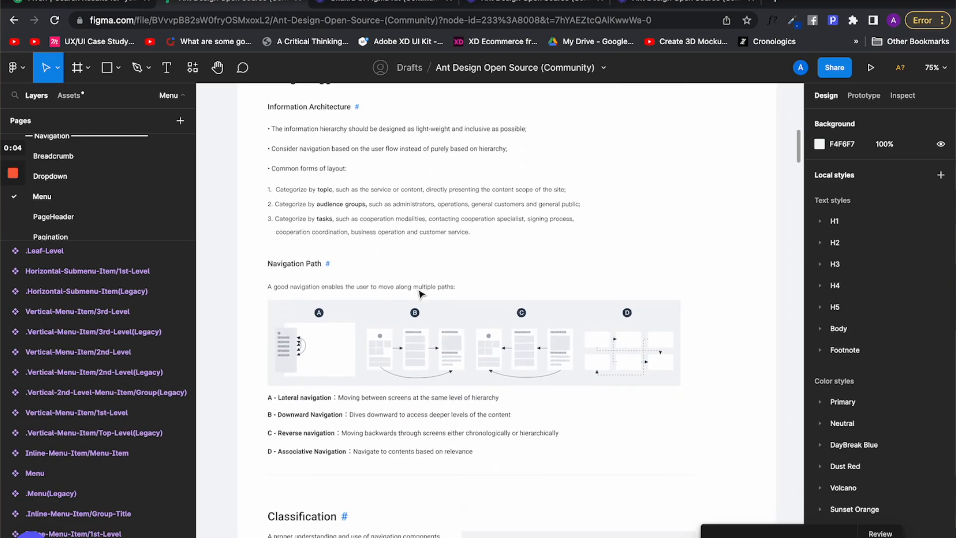
scroll(down, 3)
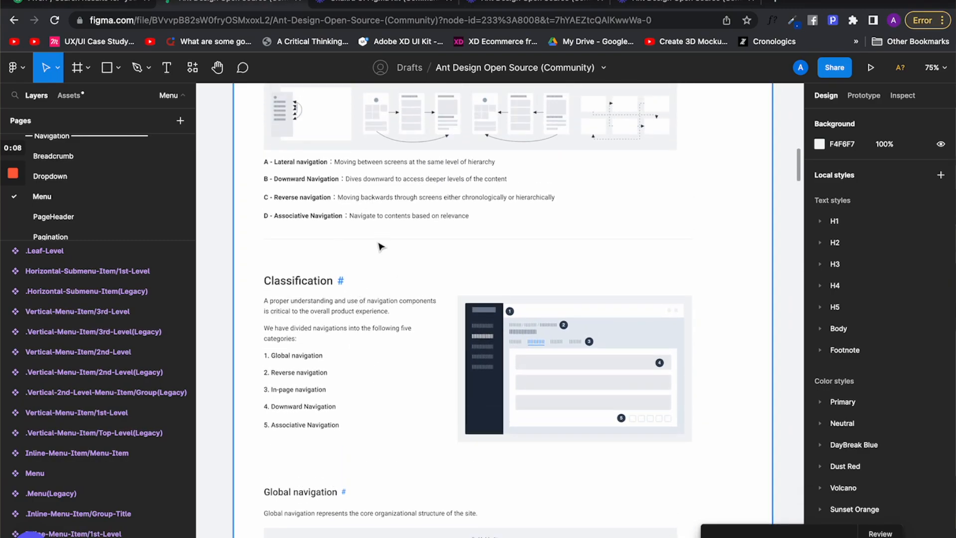
scroll(down, 3)
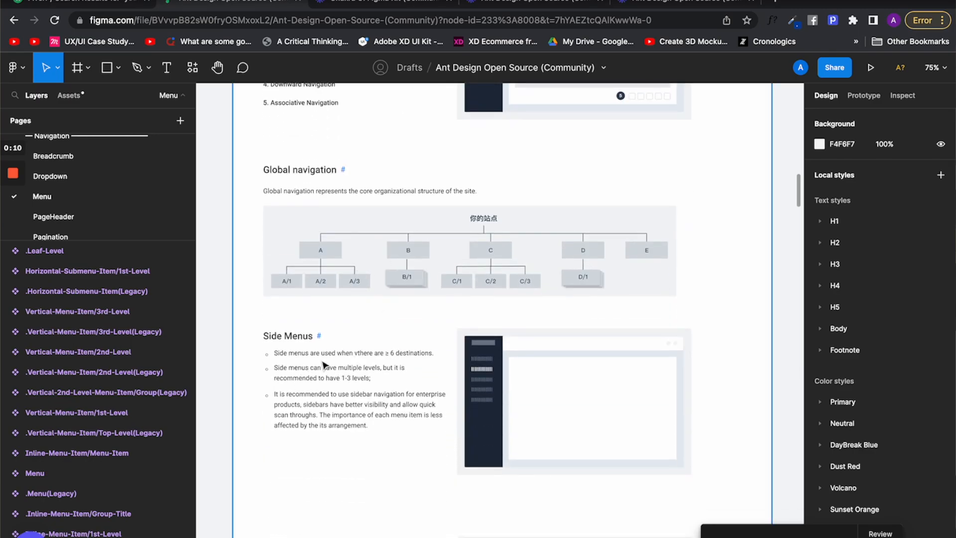
scroll(down, 3)
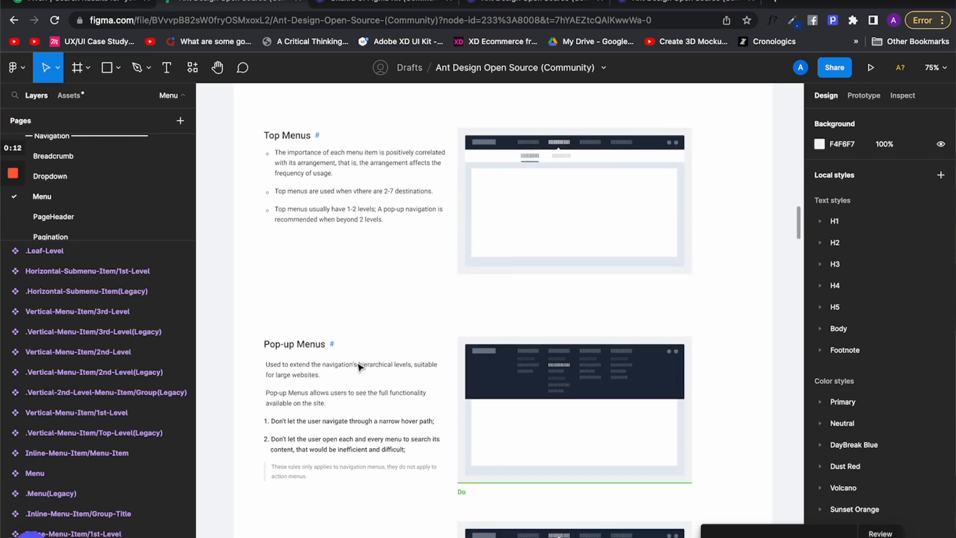
scroll(up, 3)
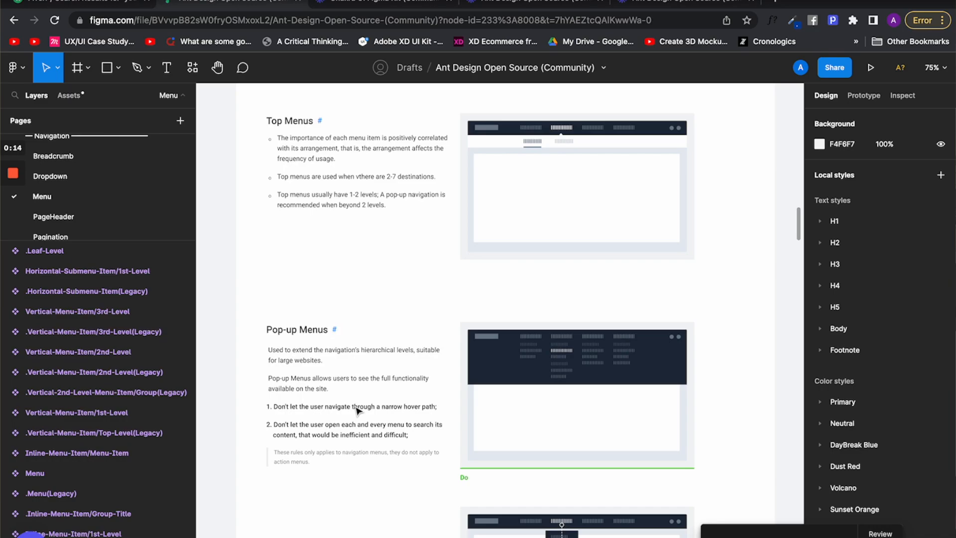
scroll(down, 3)
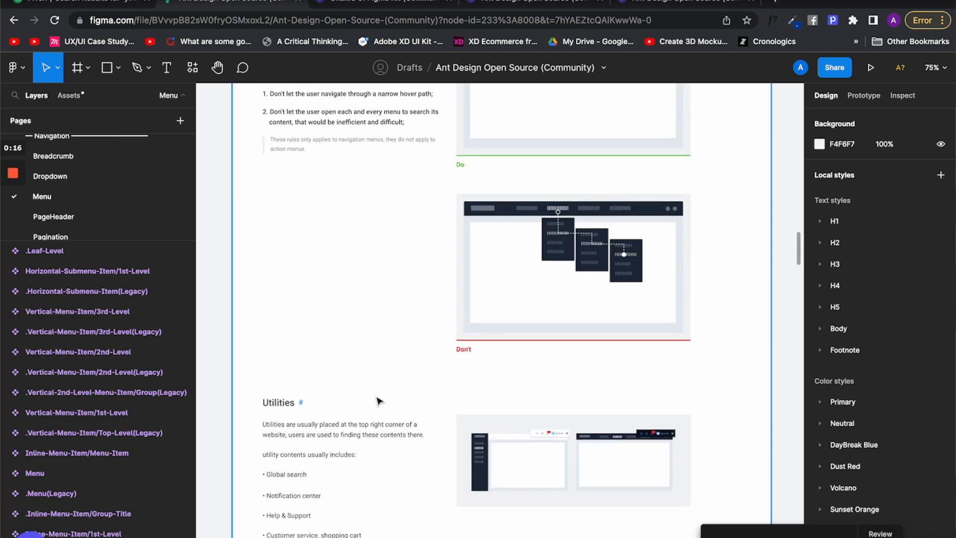
scroll(down, 3)
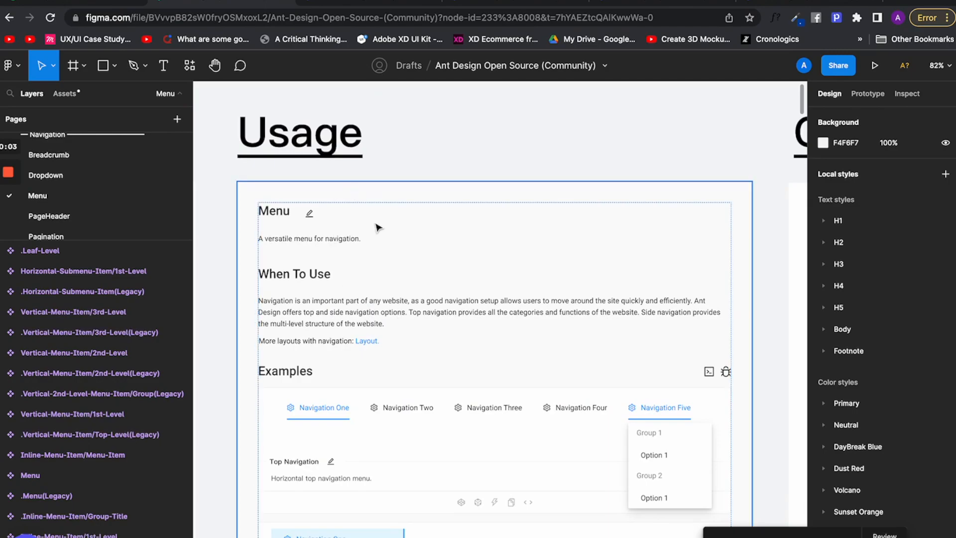
Step: Scroll through the Usage board's top navigation, inline vertical and dark menu examples
scroll(down, 3)
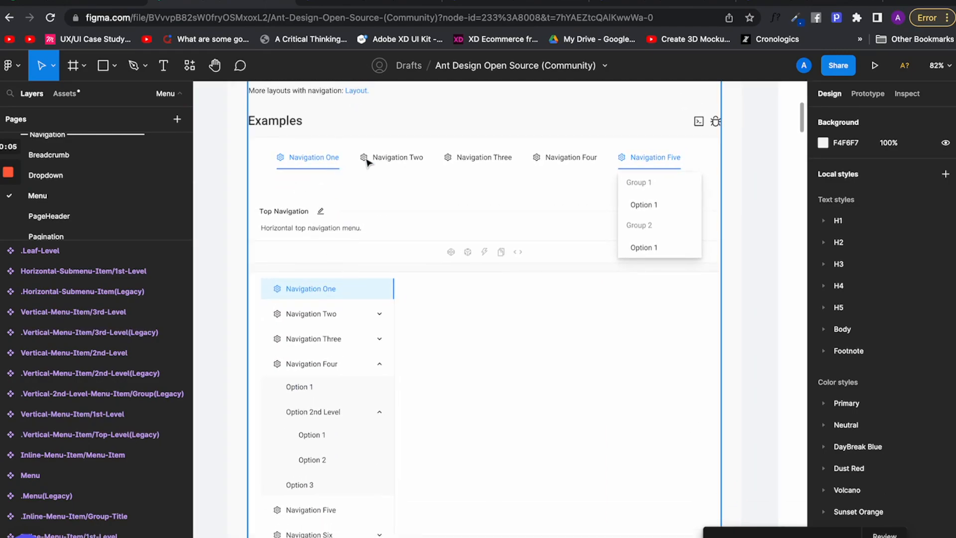
mouse_move(428, 150)
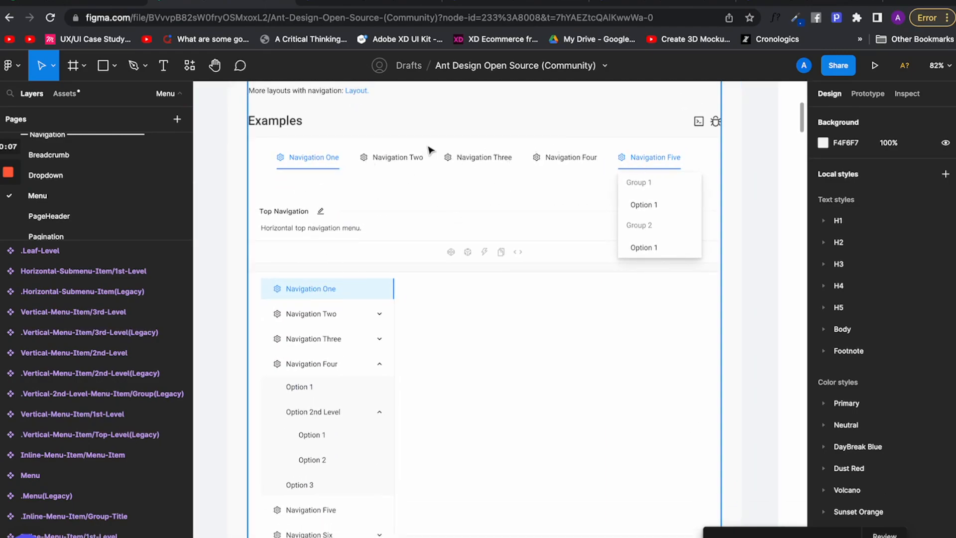
mouse_move(314, 199)
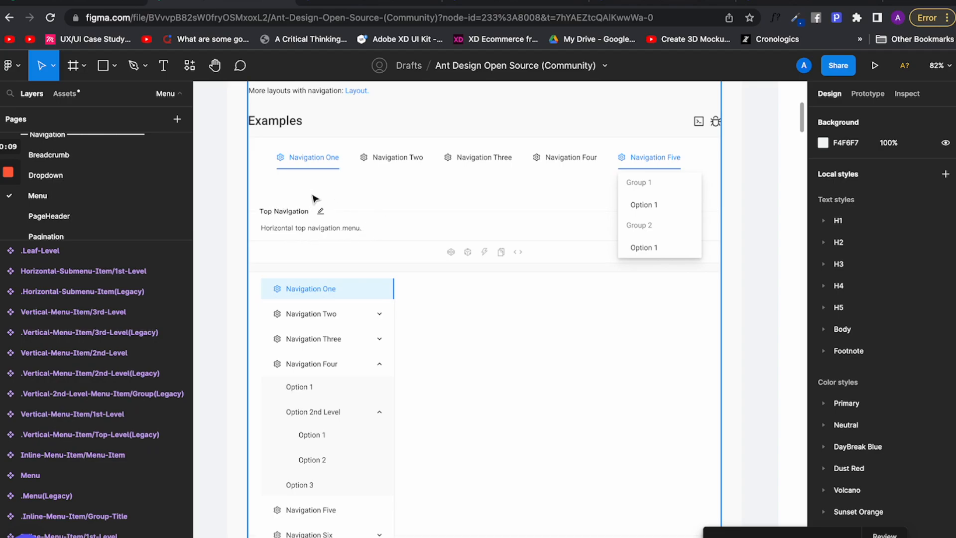
scroll(down, 3)
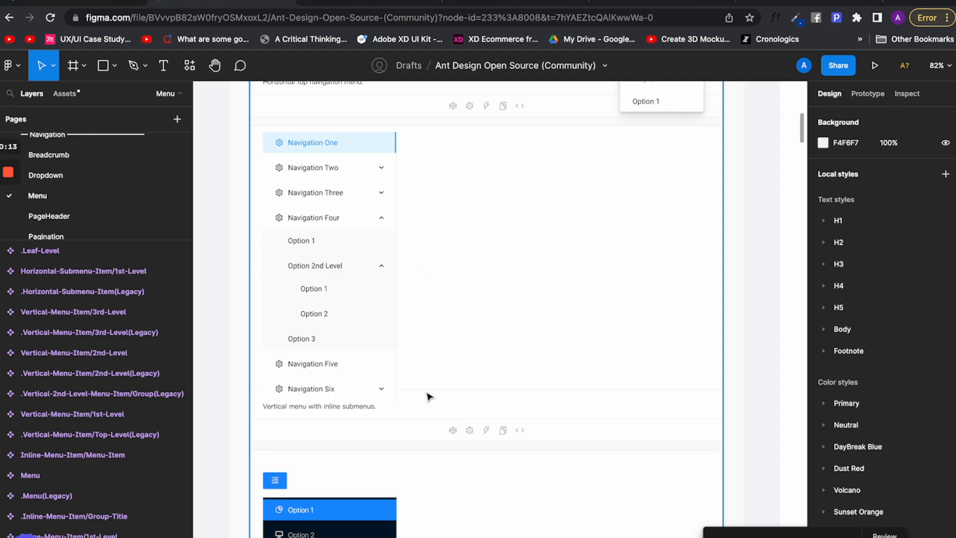
scroll(down, 3)
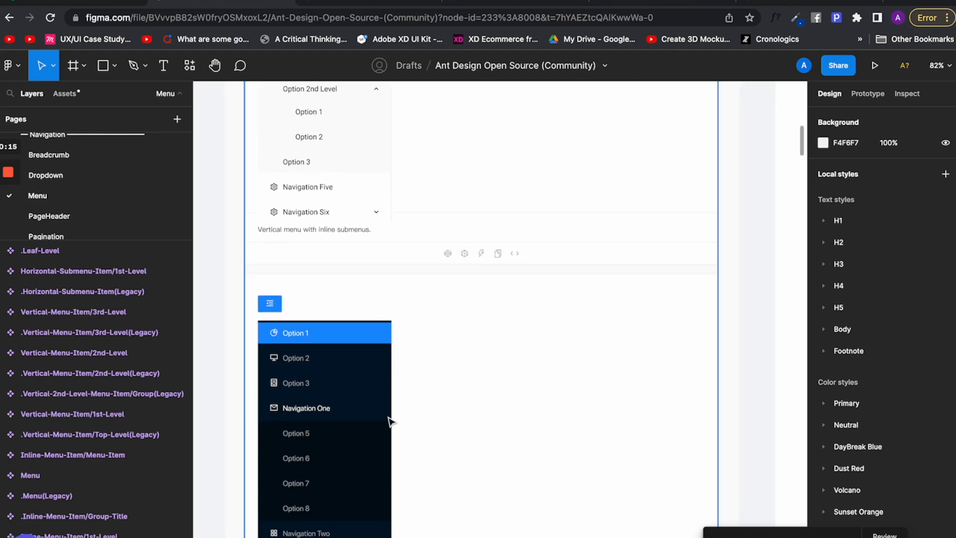
scroll(up, 3)
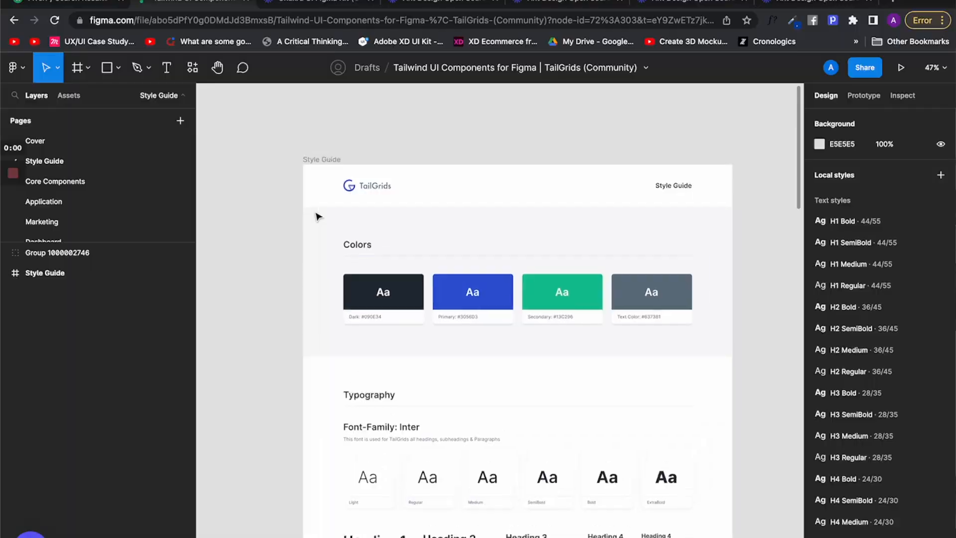
Step: Select the Colors swatch group in the TailGrids Style Guide and move down to the Typography section
scroll(down, 3)
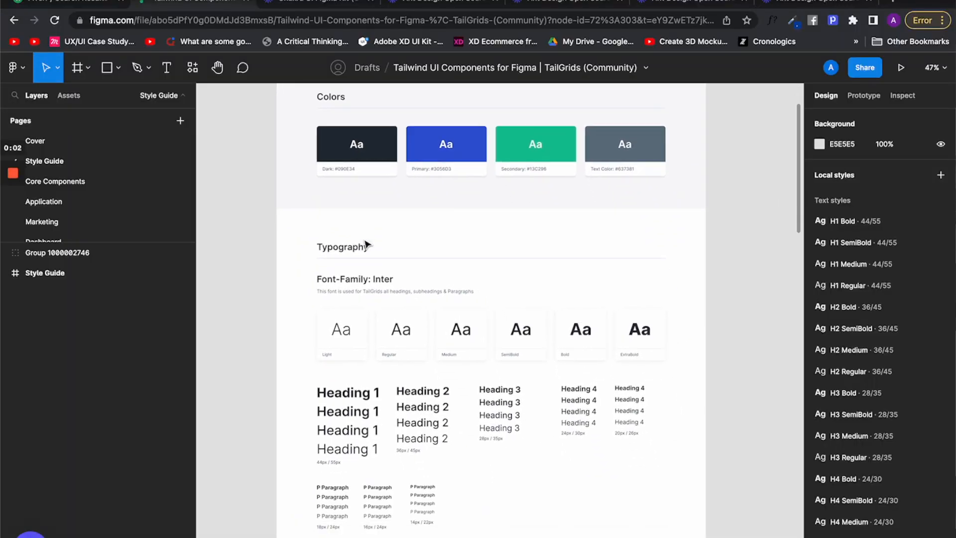
click(494, 185)
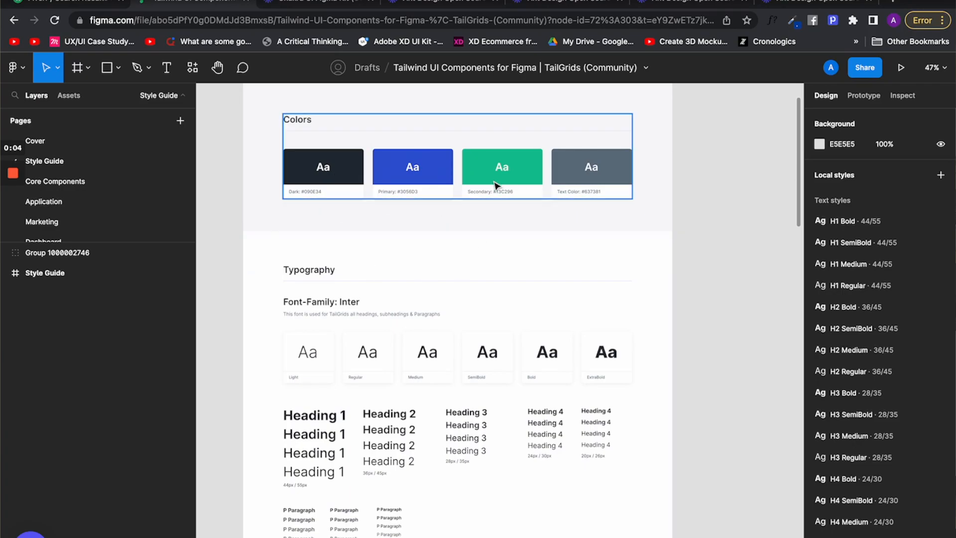
scroll(down, 3)
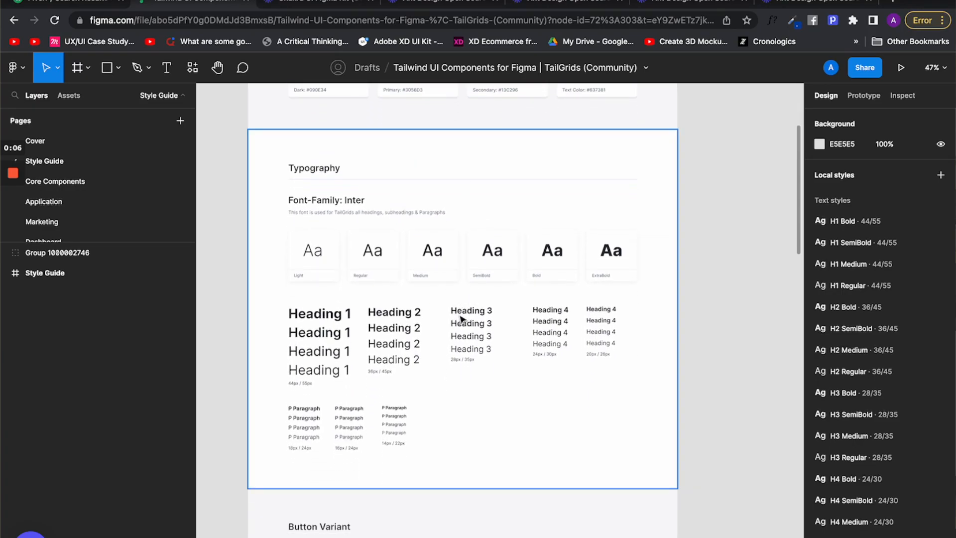
scroll(down, 3)
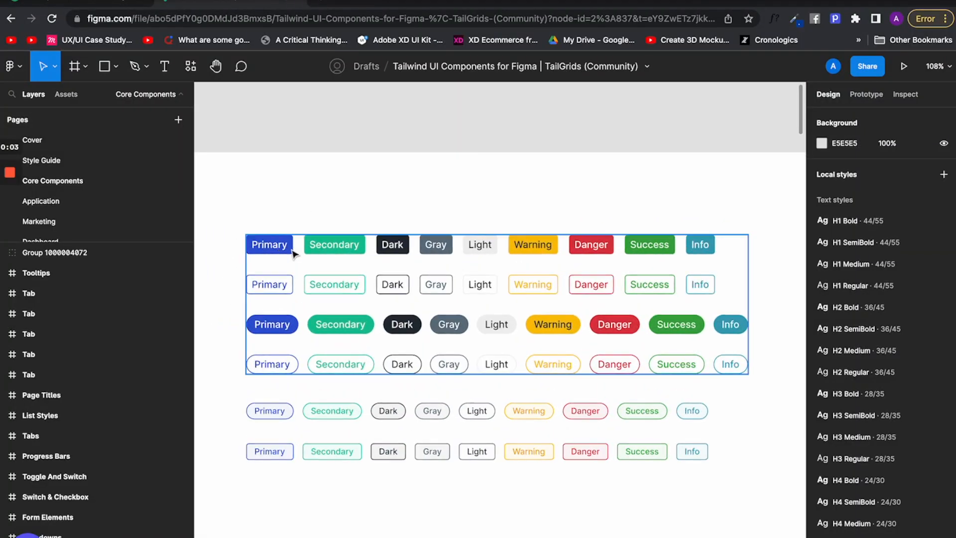
mouse_move(657, 254)
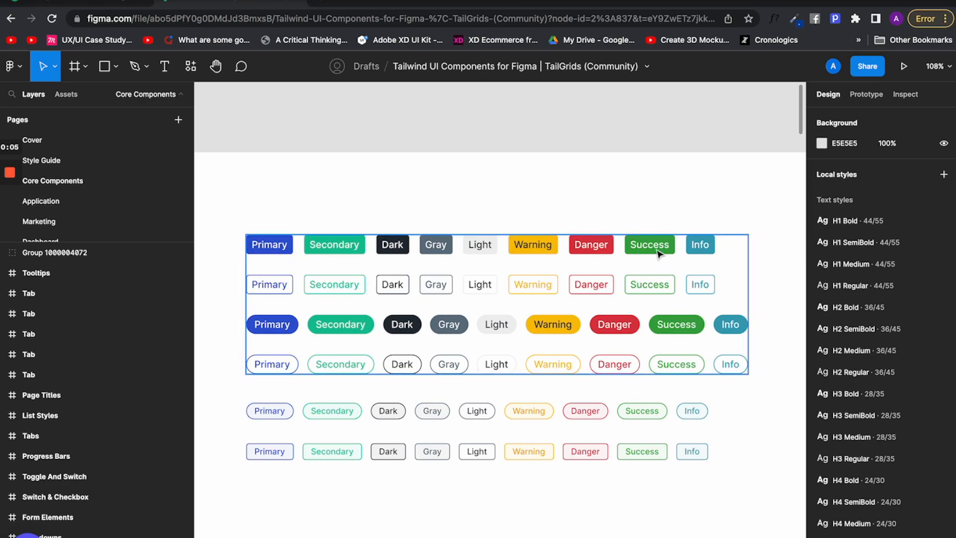
mouse_move(497, 288)
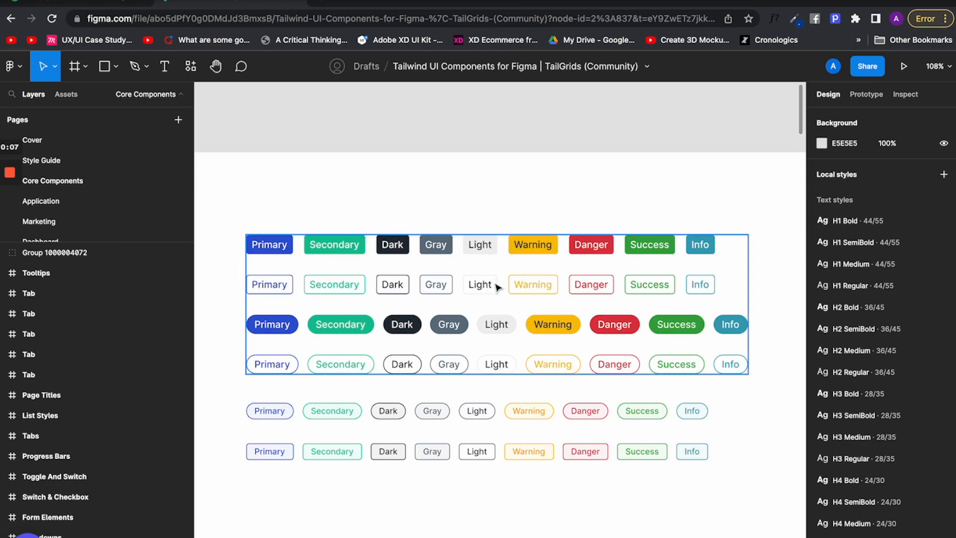
mouse_move(352, 295)
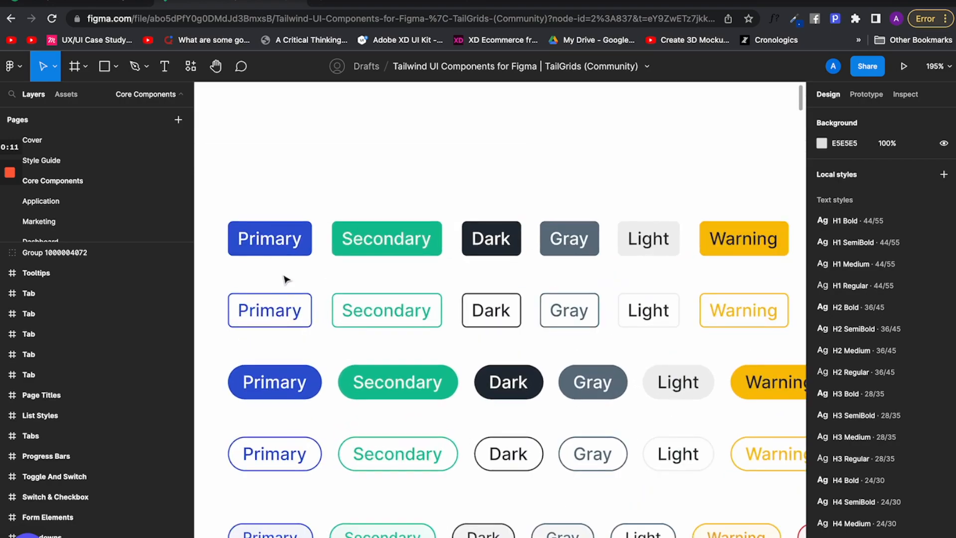
Step: Select the outlined Primary badge to show its auto layout properties in the Design panel
click(269, 310)
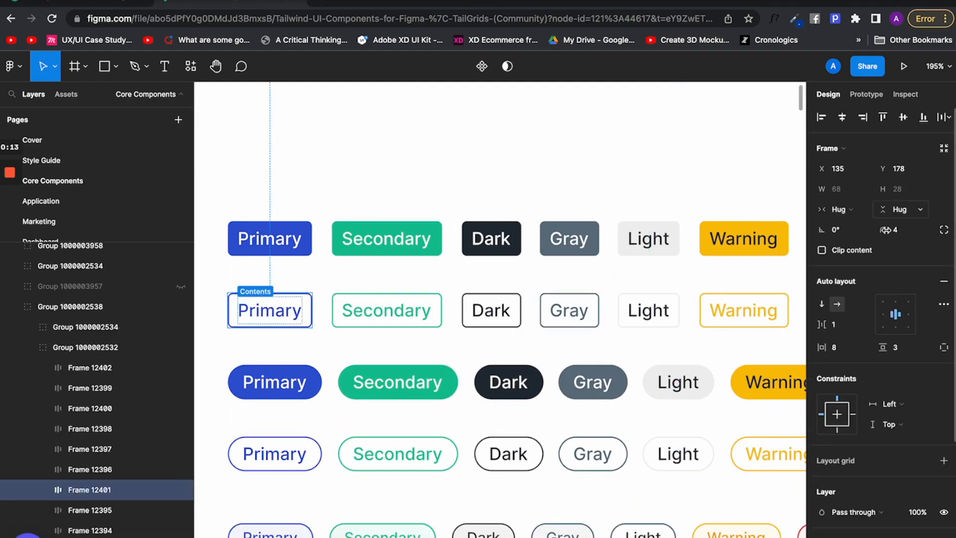
click(274, 382)
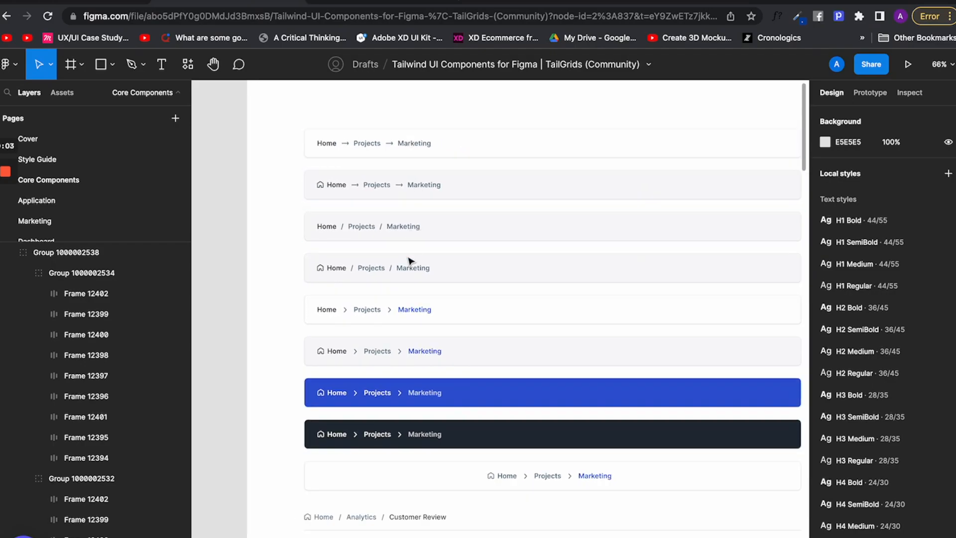
Step: Select an arrow-separated breadcrumb, then the dark breadcrumb's Rectangle layer to reveal its 212B36 fill
click(427, 143)
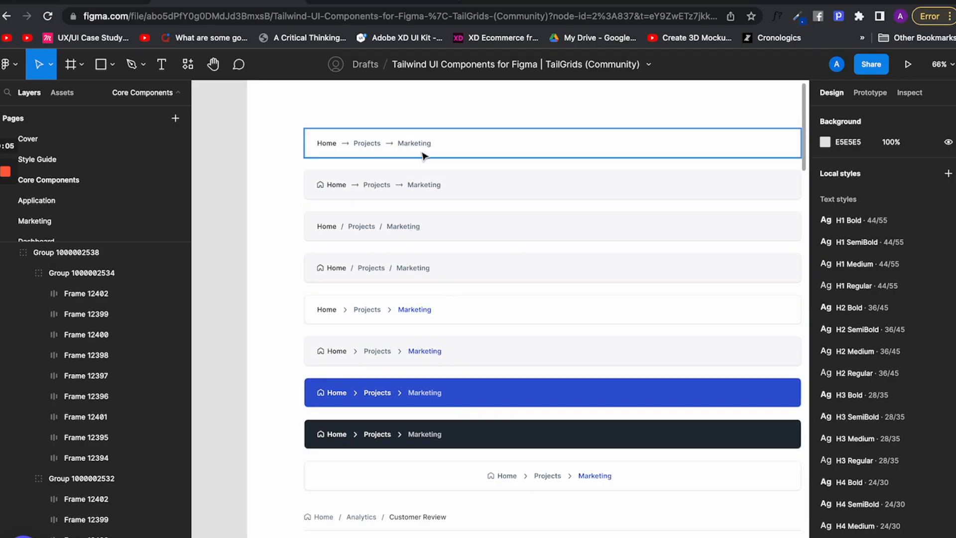
click(427, 434)
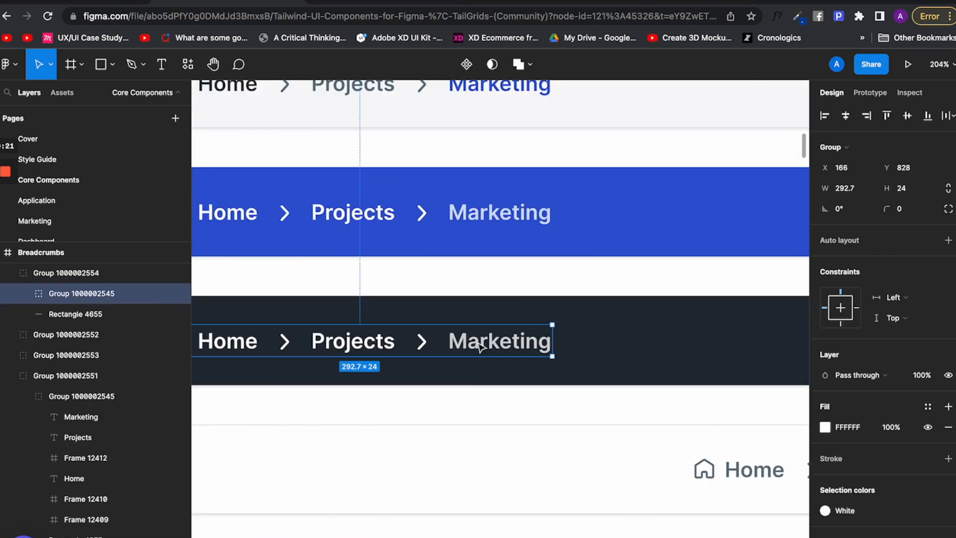
click(75, 314)
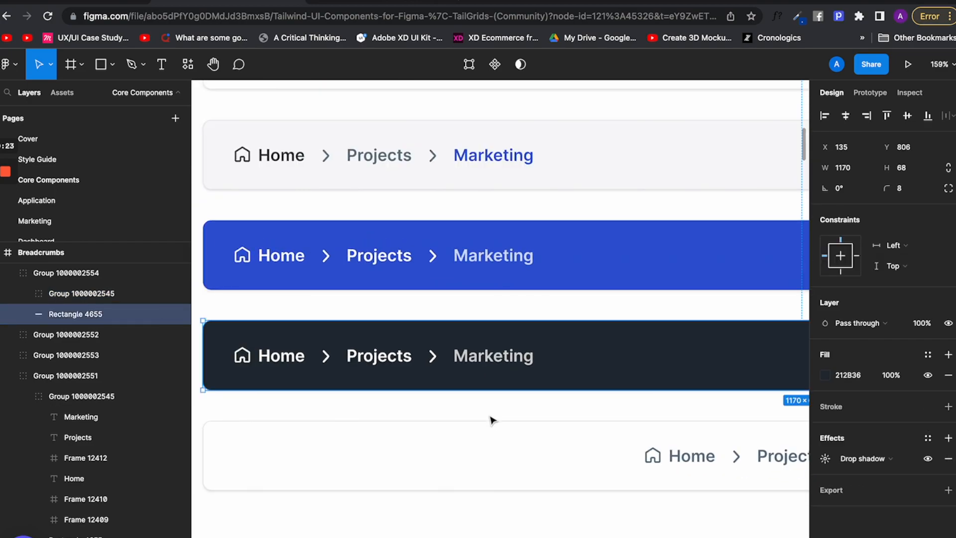